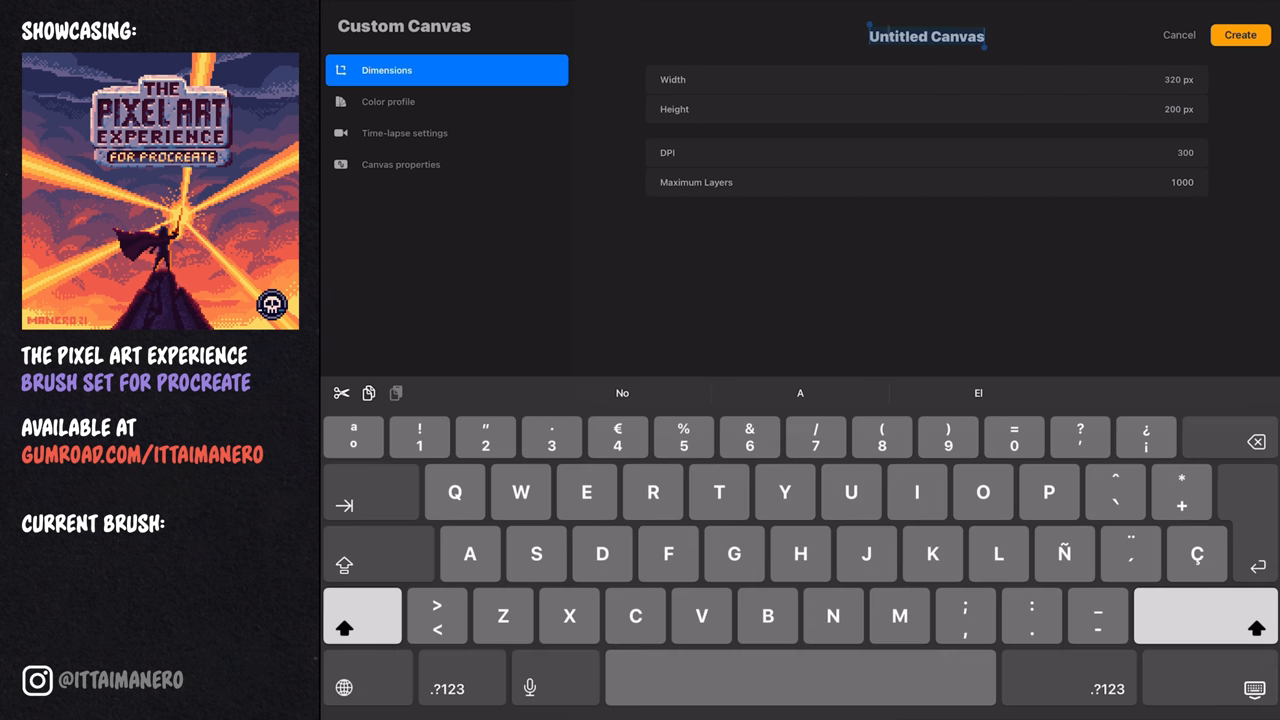
# - Name the new 320×200 px custom canvas 'Adventur'
pyautogui.write('Adventur')
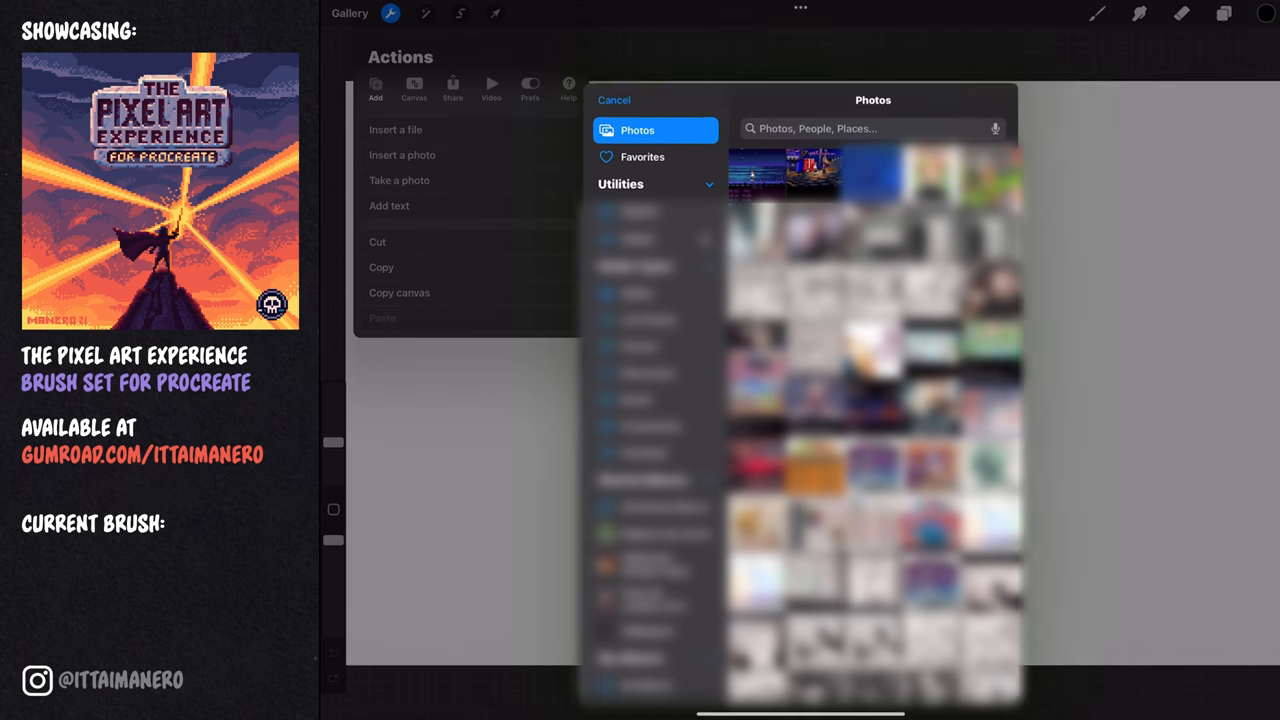
# - Insert the harbour-scene reference screenshot from Photos and confirm its placement on the canvas
pyautogui.click(614, 100)
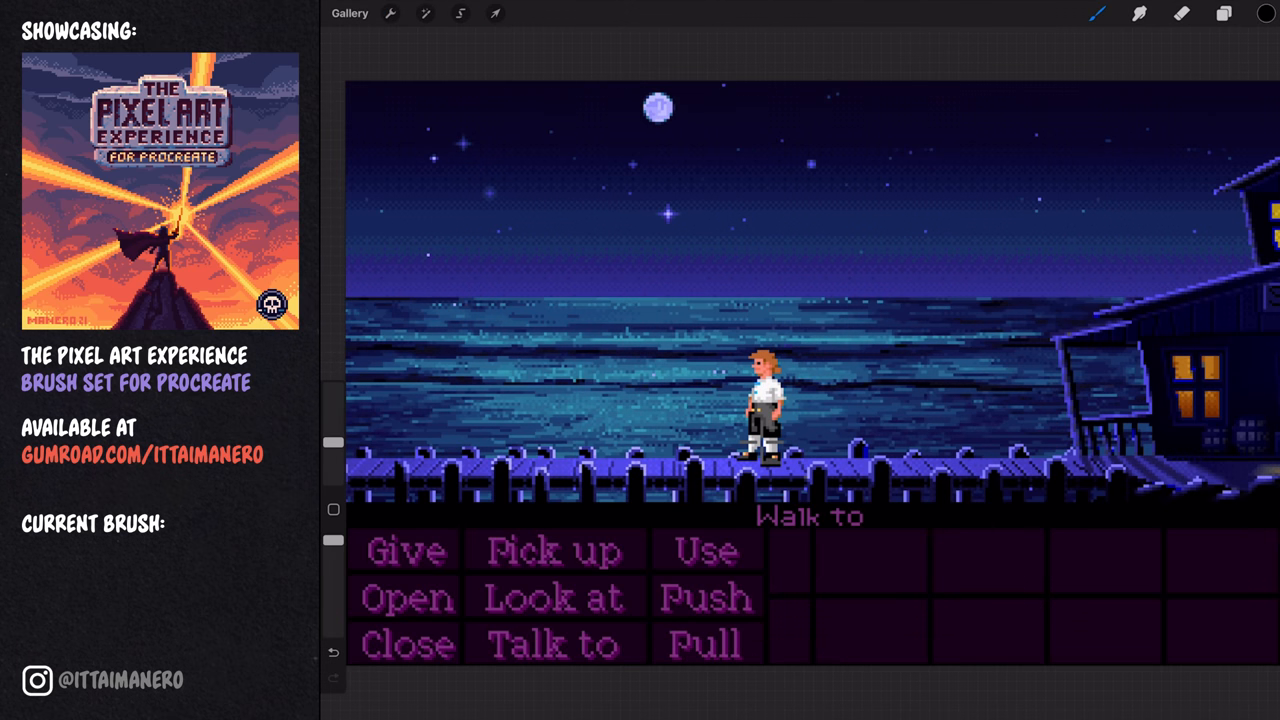
pyautogui.click(1264, 12)
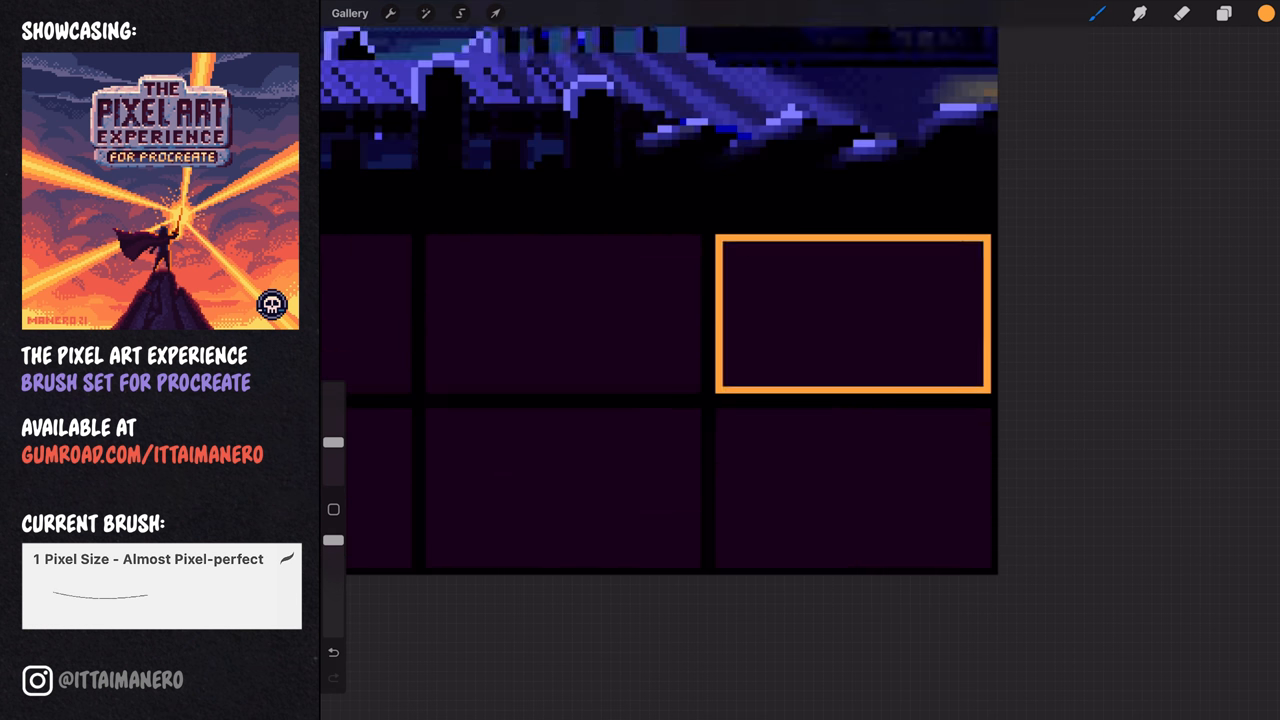
# - Draw the verb menu and inventory box rectangles with the 1 Pixel Size brush
pyautogui.click(496, 12)
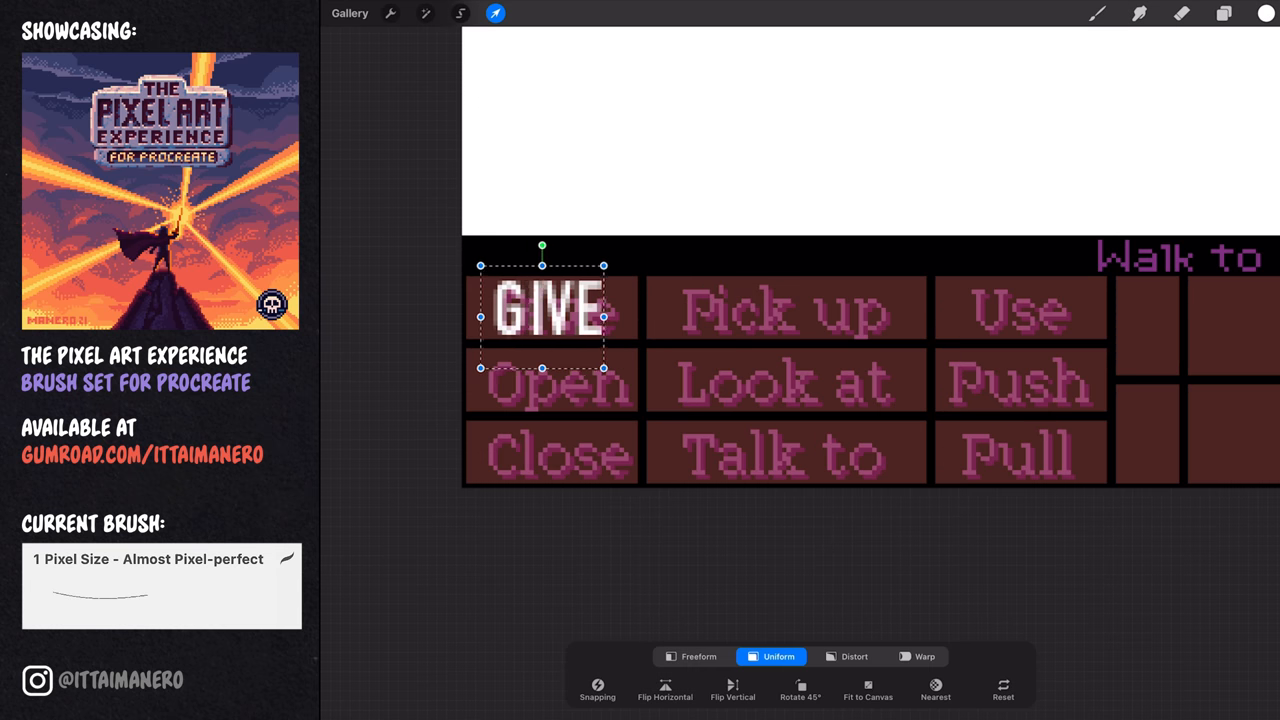
# - Position the GIVE label in its menu box and edit the next verb label text
pyautogui.click(1224, 12)
pyautogui.write('OPEN LOOK')
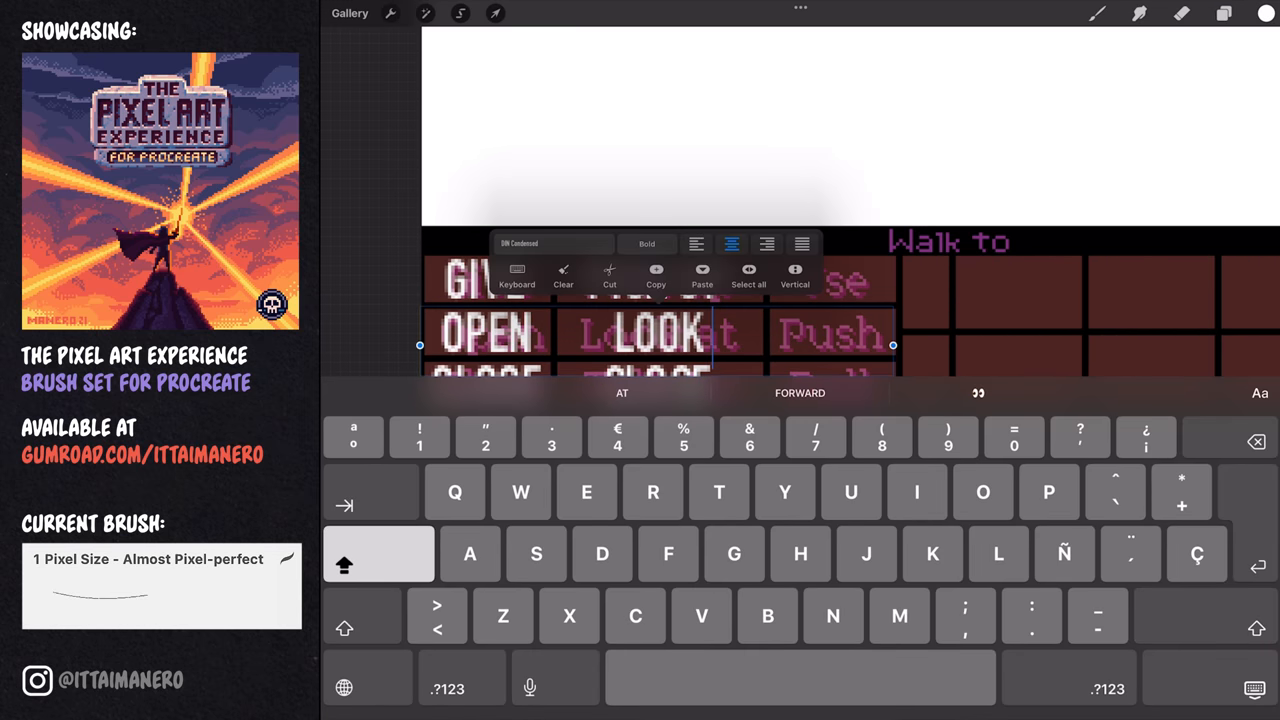
pyautogui.click(1224, 12)
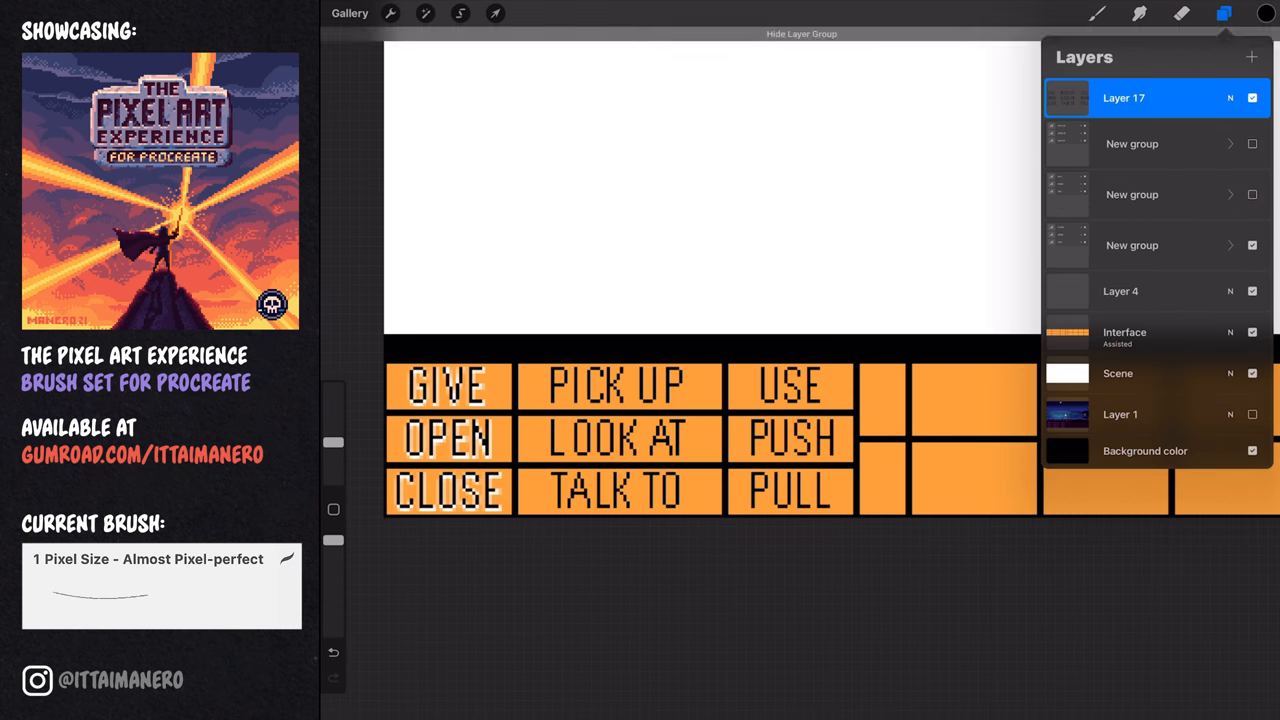
# - Hide the reference layer group to check the green-on-dark verb menu
pyautogui.click(1124, 96)
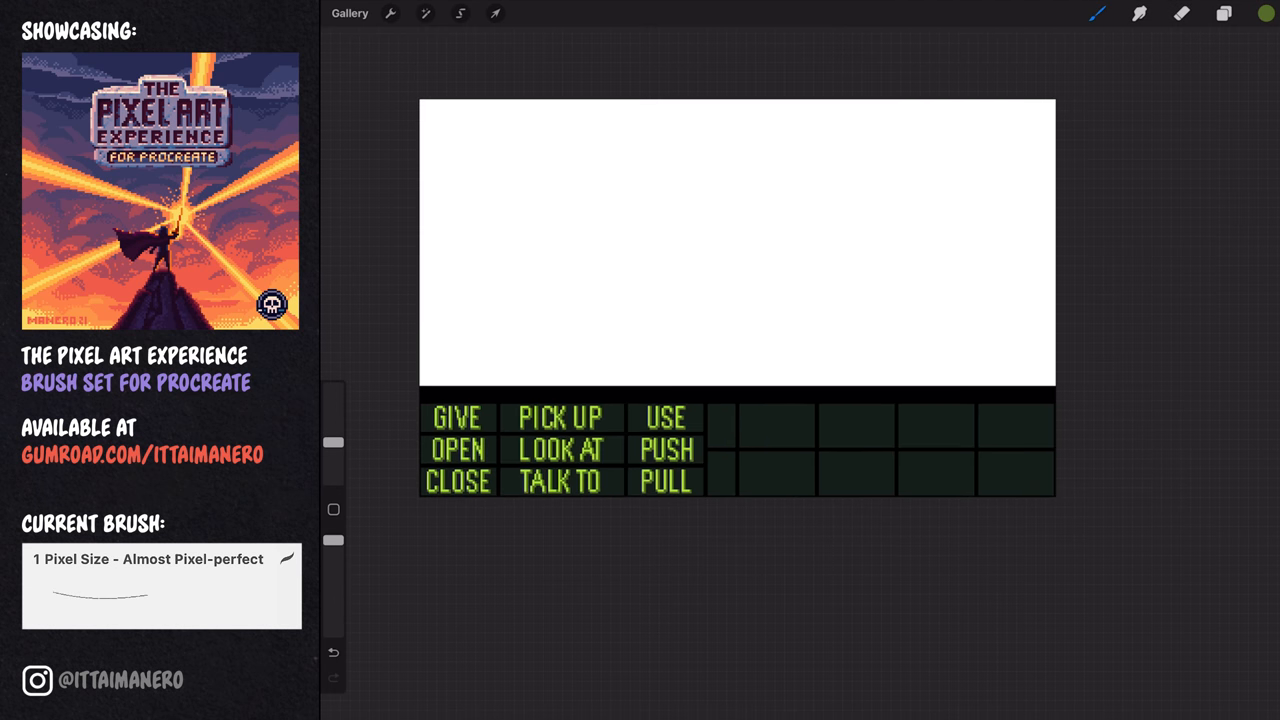
# - Show the reference again and nudge the pasted character slightly right into the scene
pyautogui.click(1224, 12)
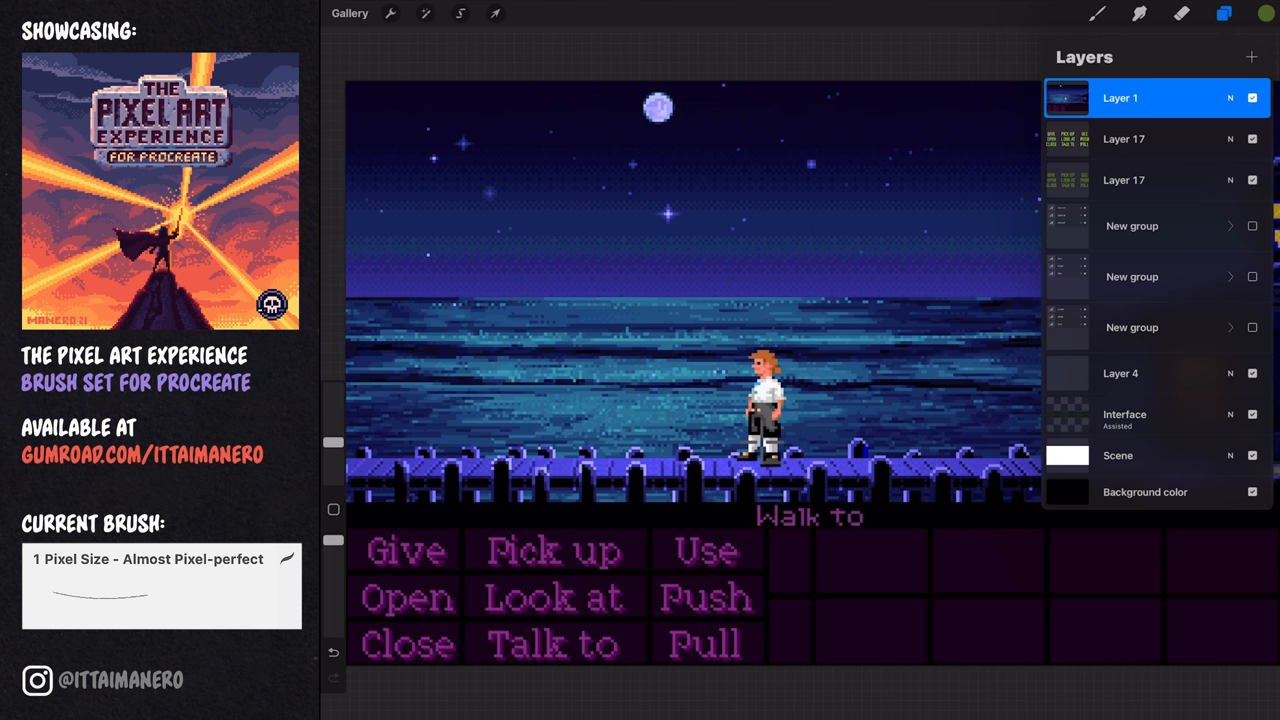
pyautogui.click(460, 12)
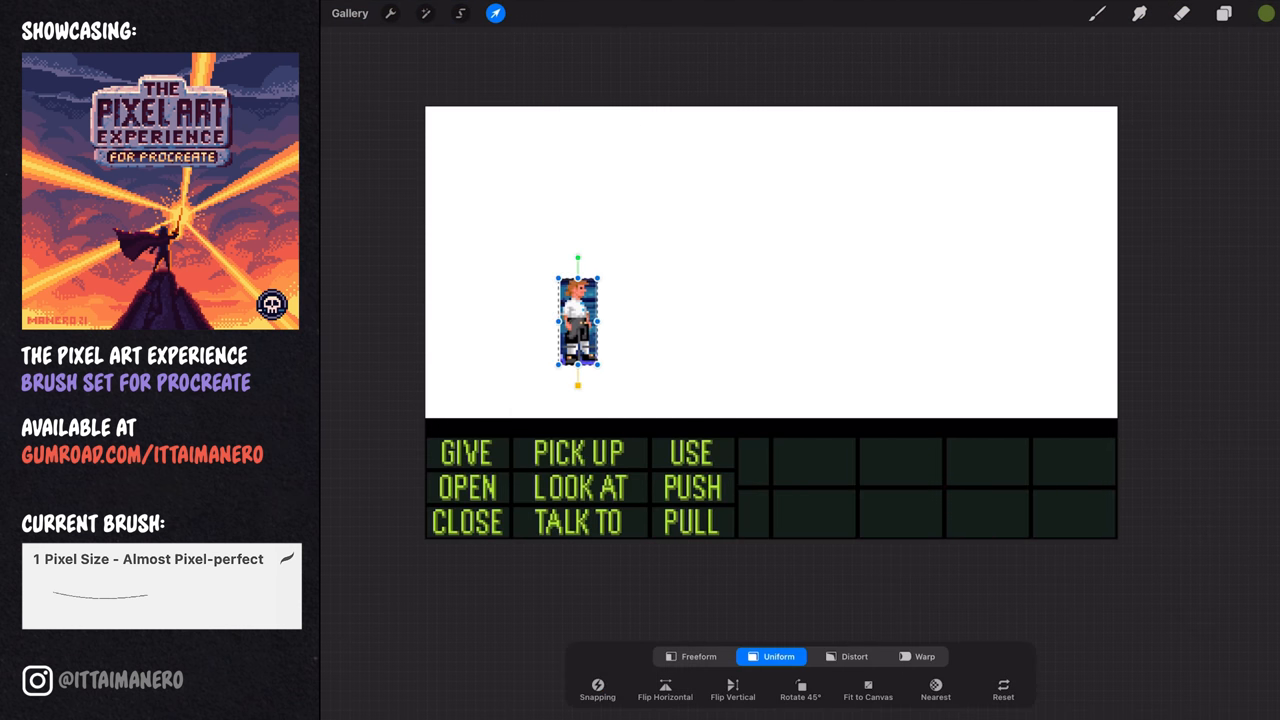
pyautogui.moveTo(576, 320); pyautogui.dragTo(612, 330)
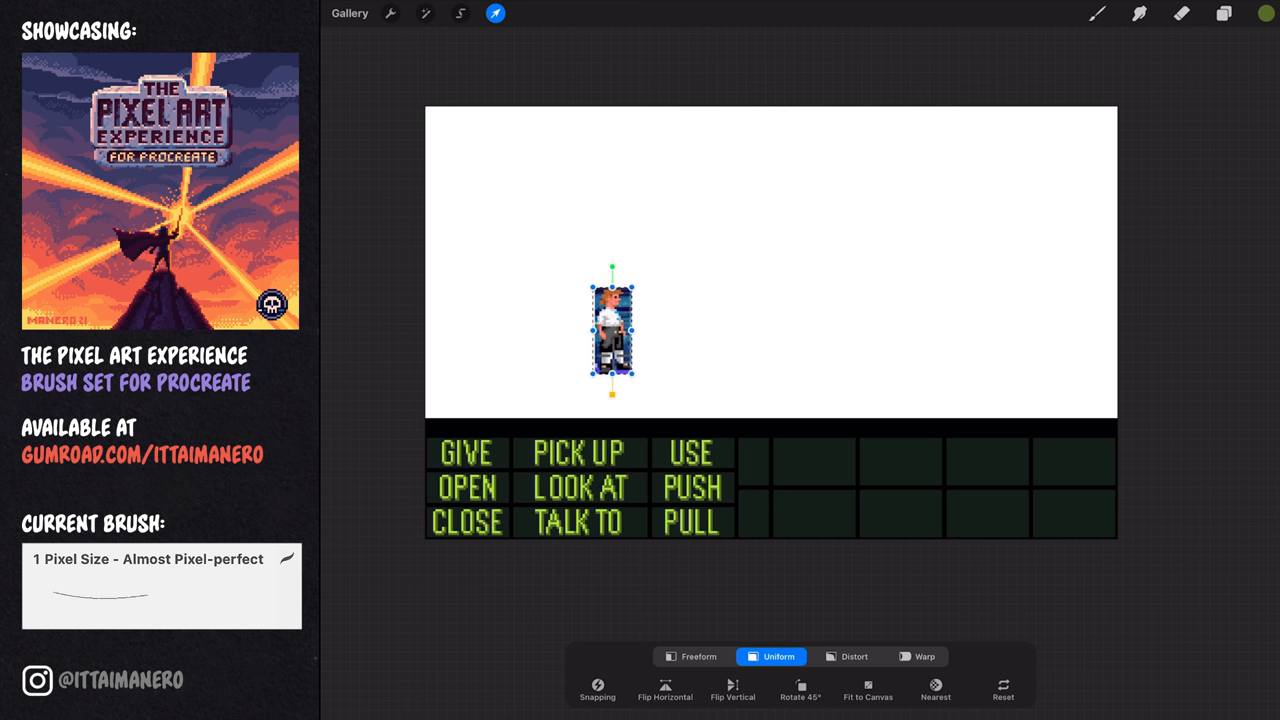
pyautogui.click(1224, 12)
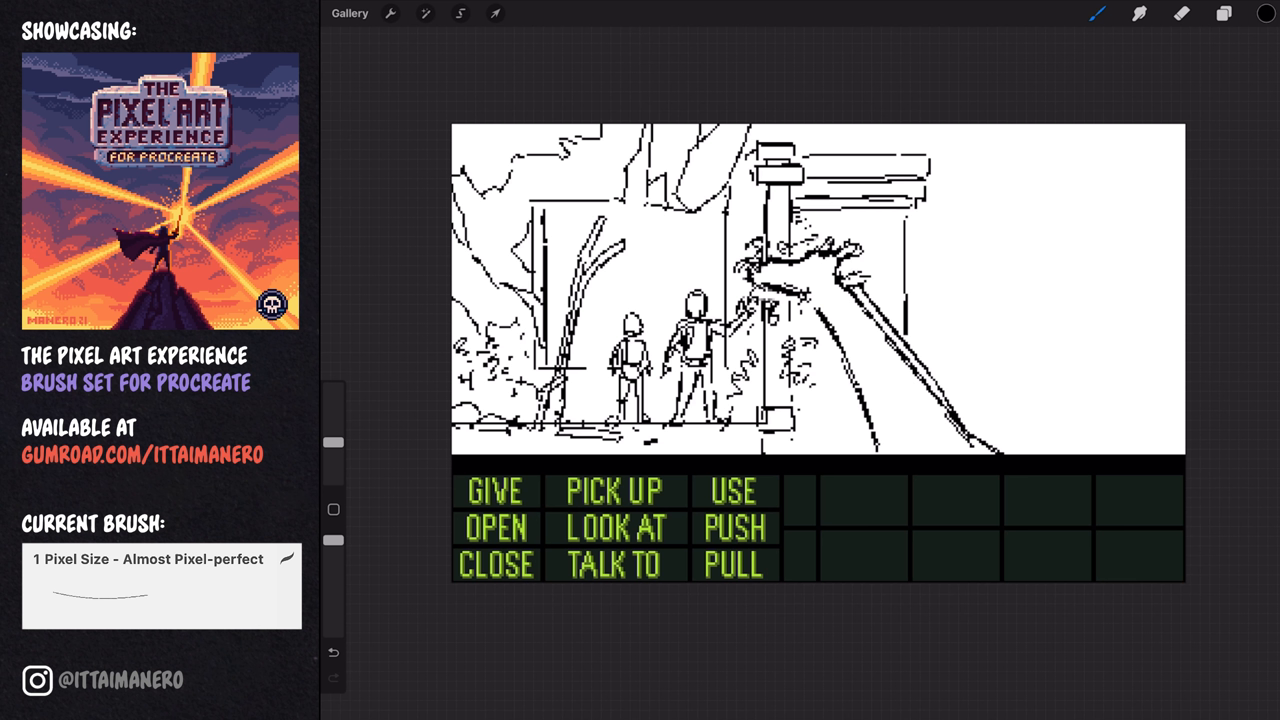
# - Line-sketch the ruins, two figures and giraffe above the verb menu with the 1-pixel brush
pyautogui.moveTo(960, 270); pyautogui.dragTo(1020, 360)
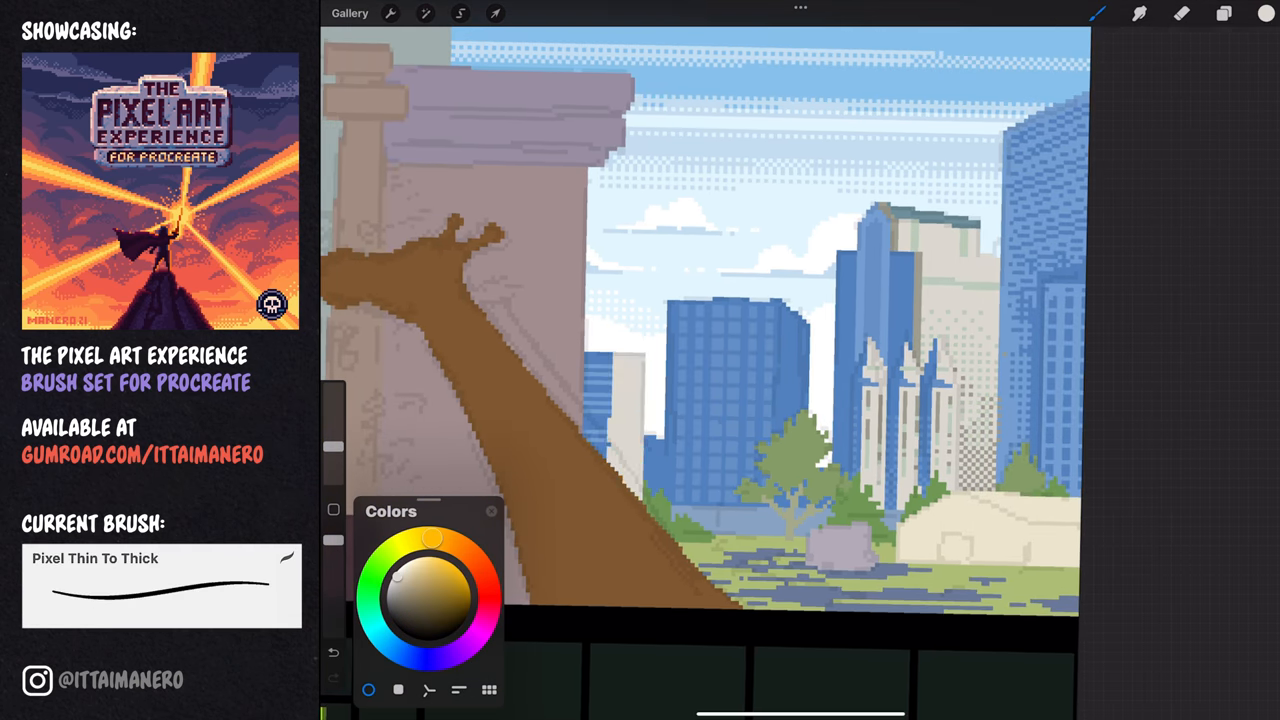
# - Pick colours and paint the skyline, clouds and brick pillar behind the giraffe
pyautogui.click(430, 588)
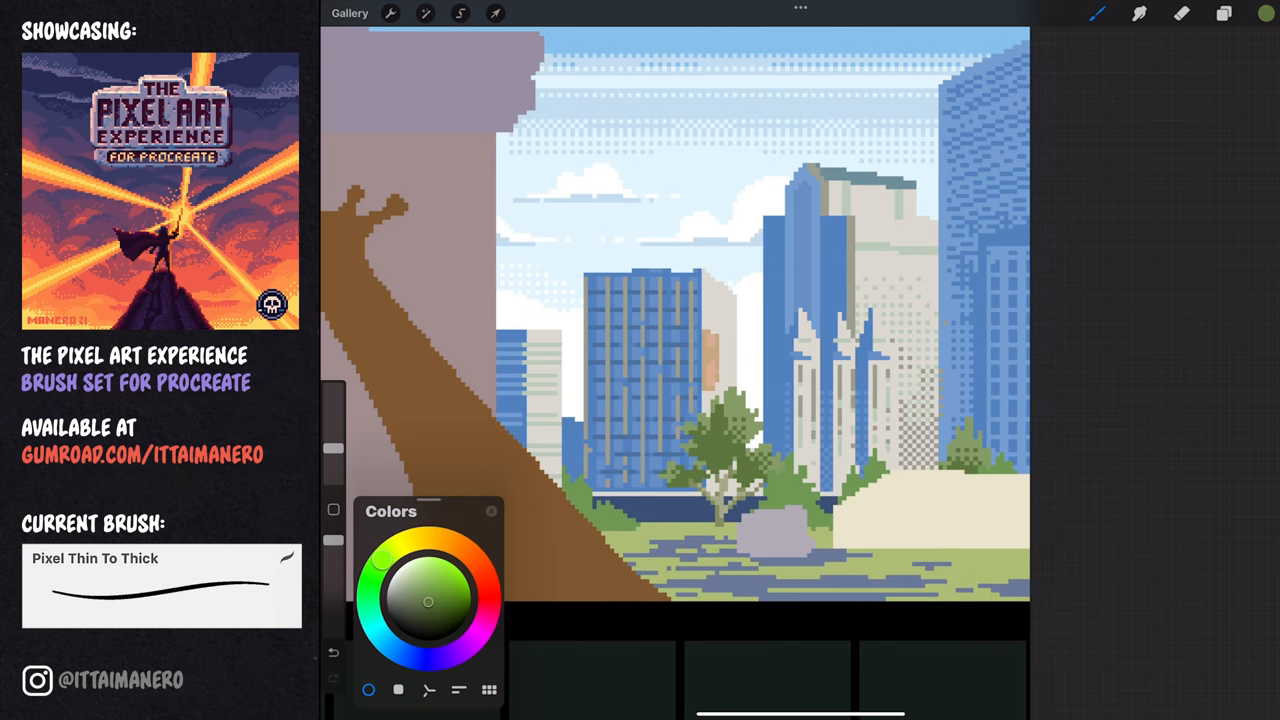
pyautogui.click(1224, 12)
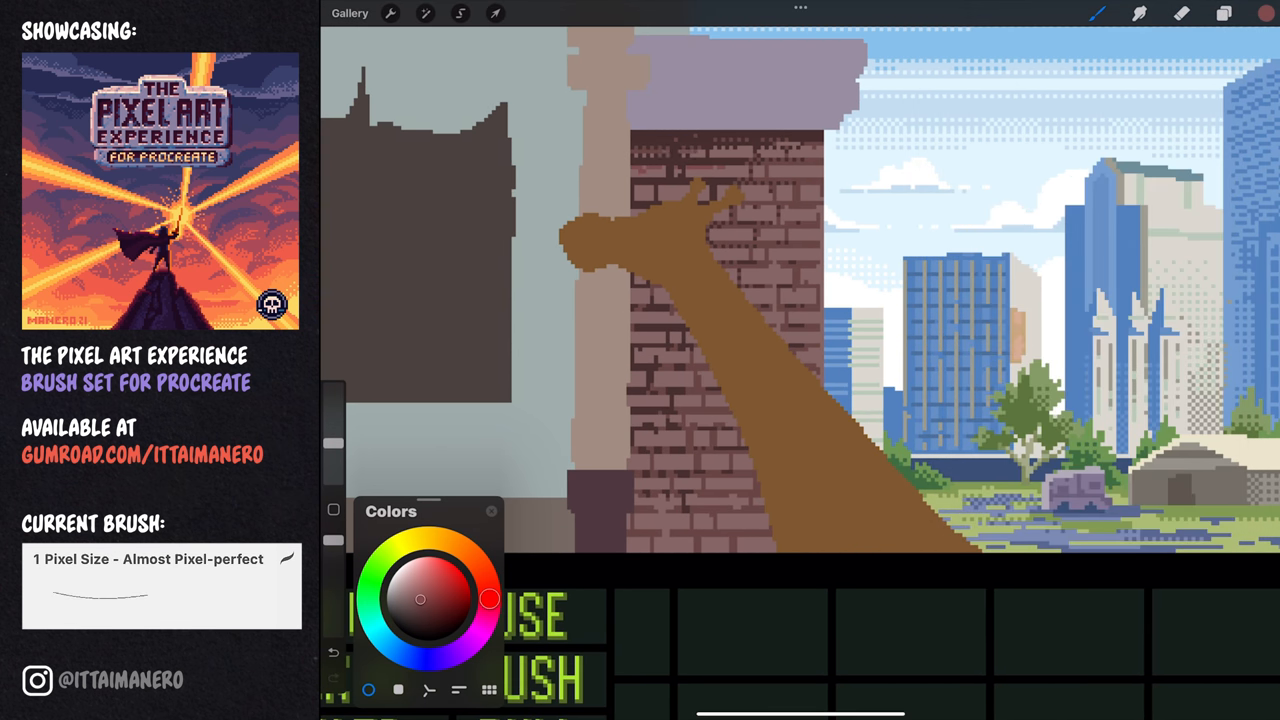
# - Draw brick-red wall texture behind the giraffe's neck beside the pillar
pyautogui.click(460, 12)
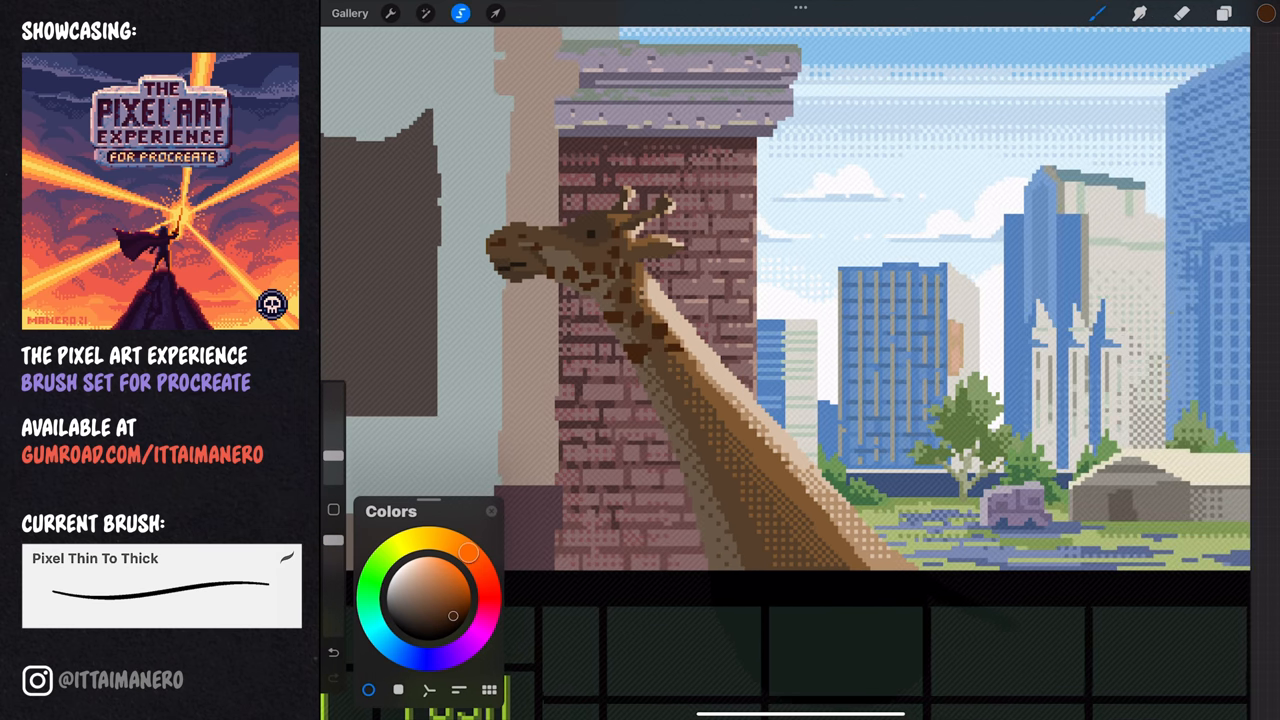
# - Paint dark brown spots and dithered shading down the giraffe's neck and body
pyautogui.moveTo(660, 300); pyautogui.dragTo(790, 490)
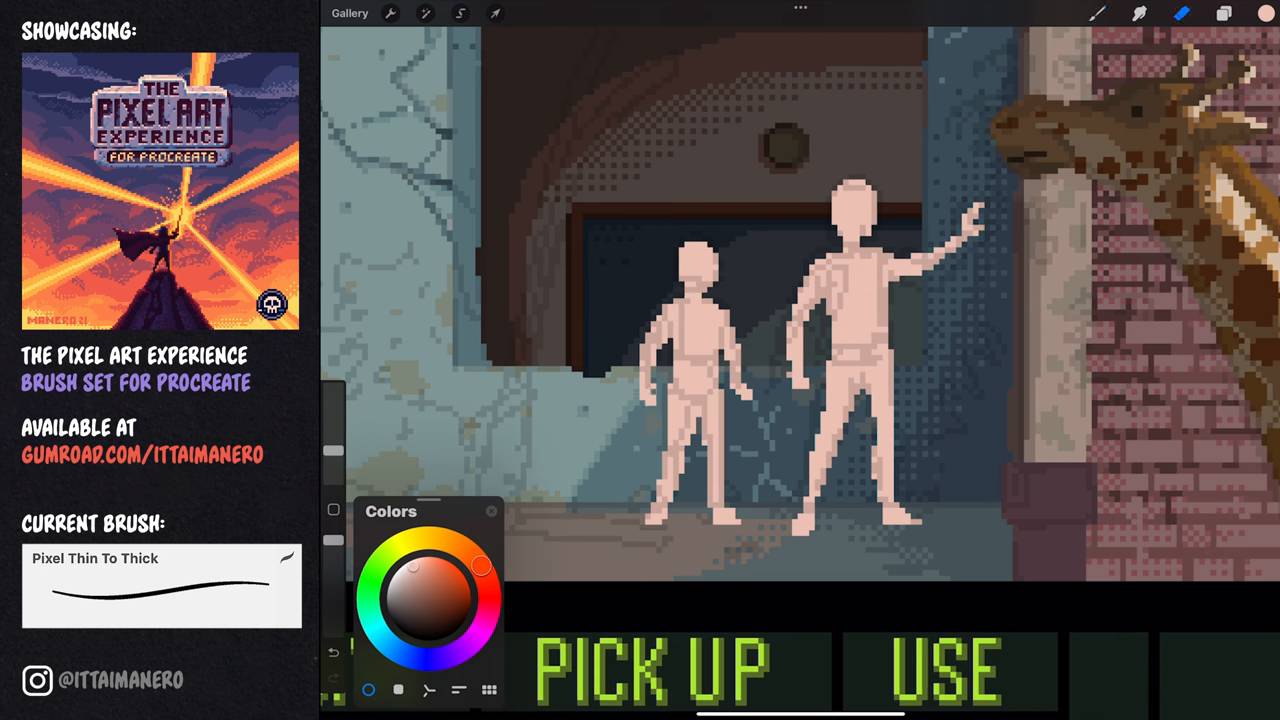
# - Draw Ellie's red silhouette next to Joel on the character layer with the Pixel Thin To Thick brush
pyautogui.click(460, 12)
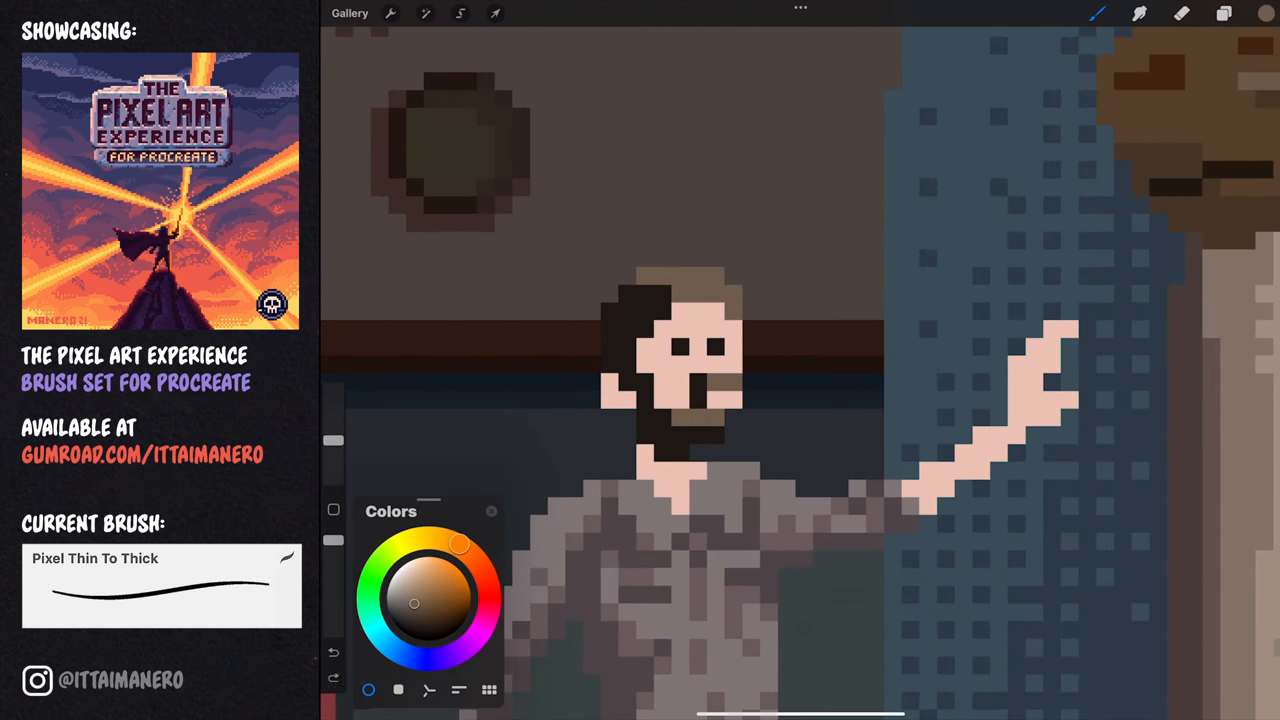
pyautogui.click(1224, 12)
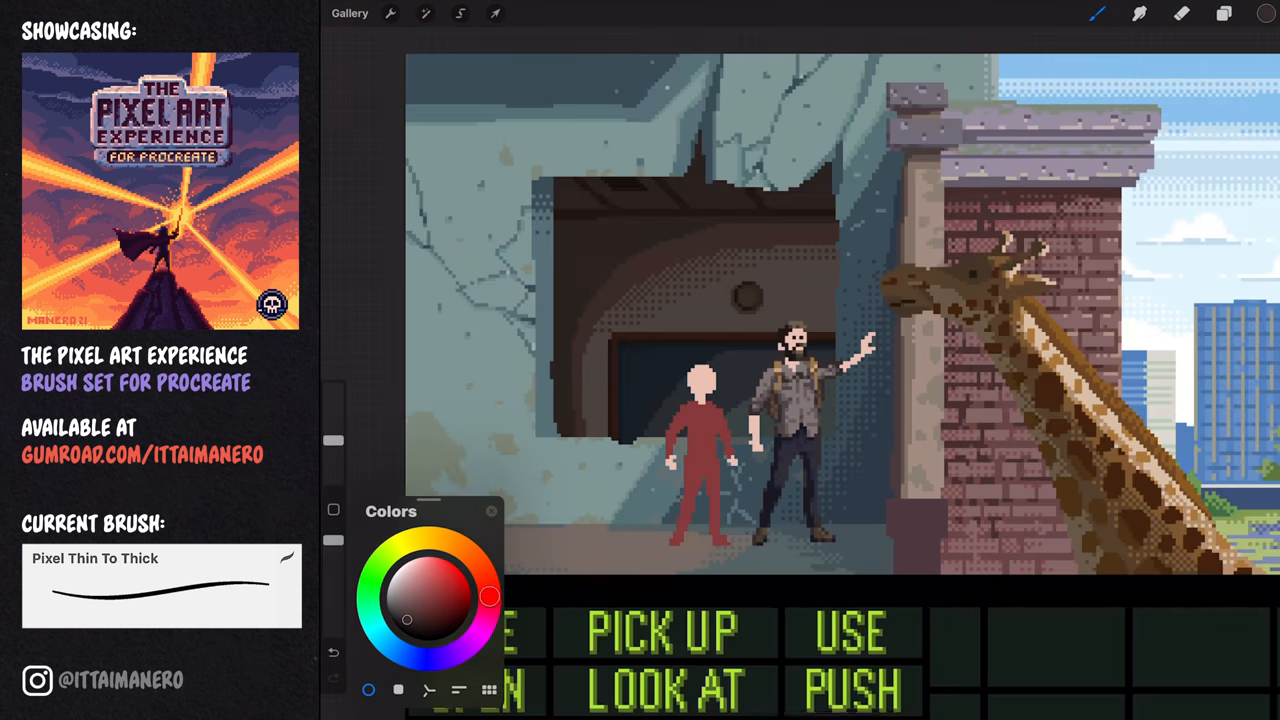
pyautogui.click(1224, 12)
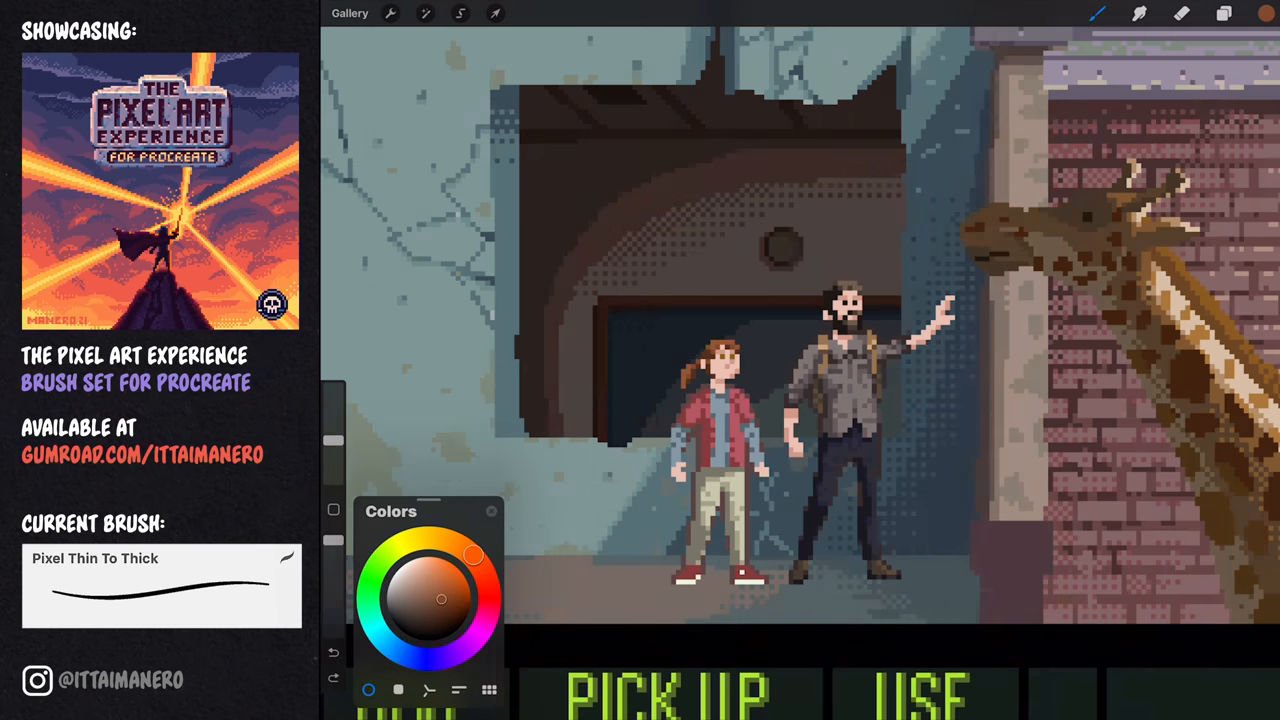
# - Paint Ellie's ponytail, red jacket, blue shirt, khaki trousers and red shoes over the silhouette
pyautogui.click(460, 12)
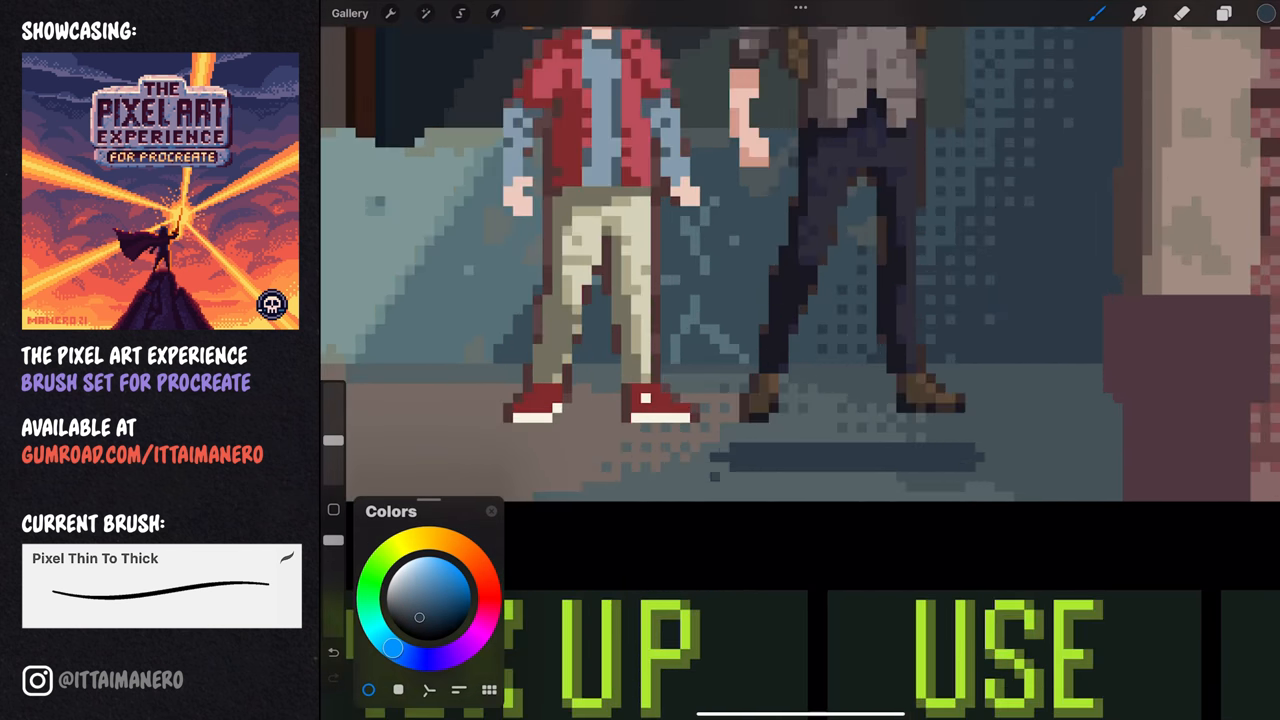
# - Touch up Ellie's legs, shoes and the ground shadows under both characters' feet
pyautogui.click(496, 12)
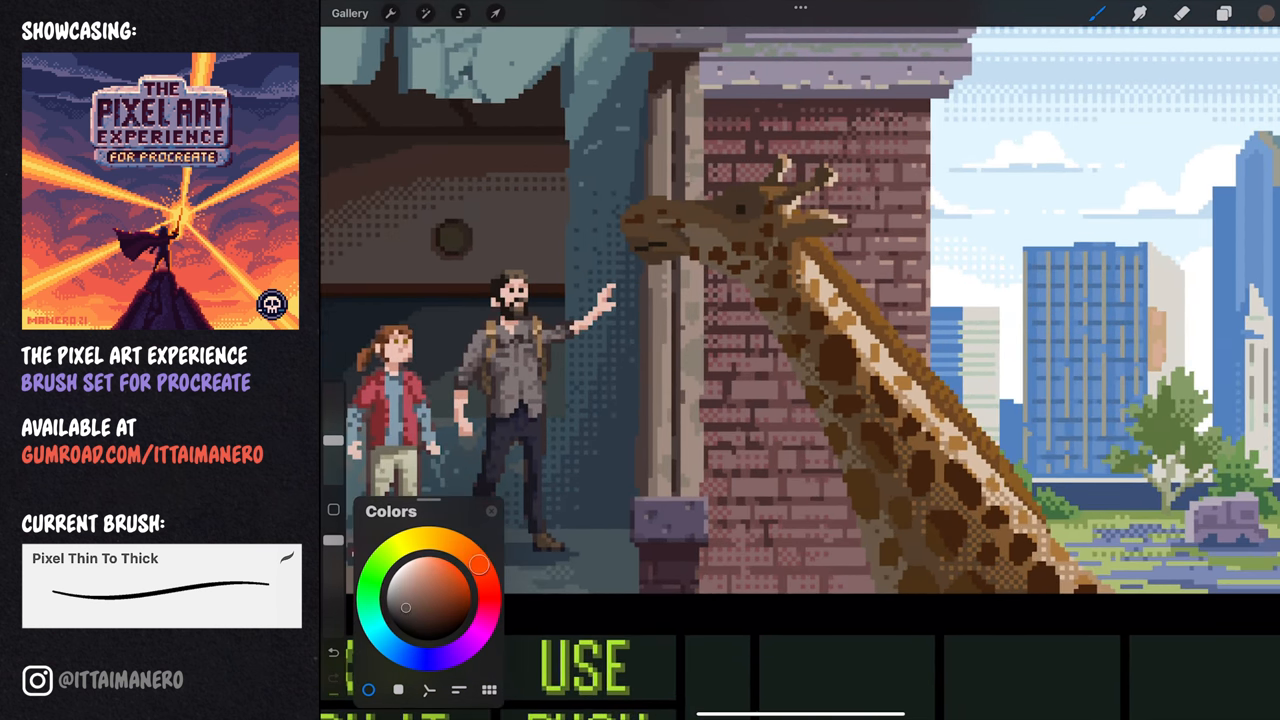
# - Letter GIVE, OPEN and CLOSE into the left column of the verb grid
pyautogui.click(424, 12)
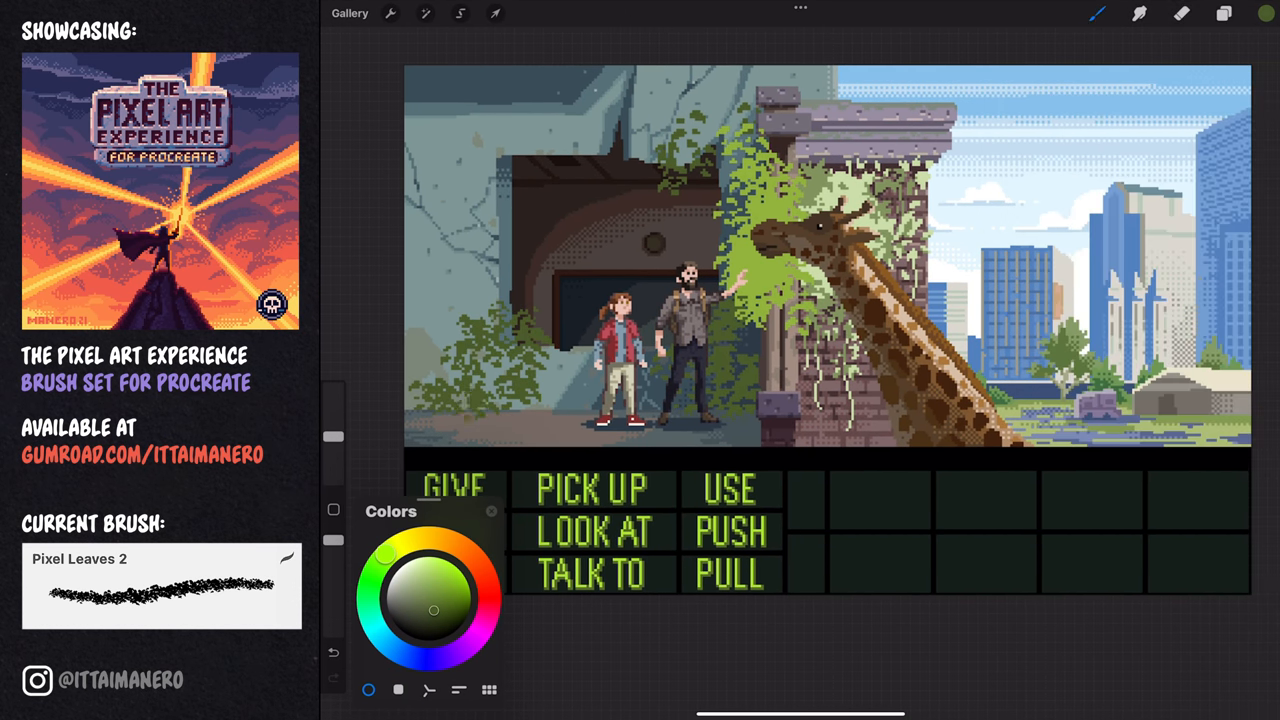
pyautogui.click(424, 614)
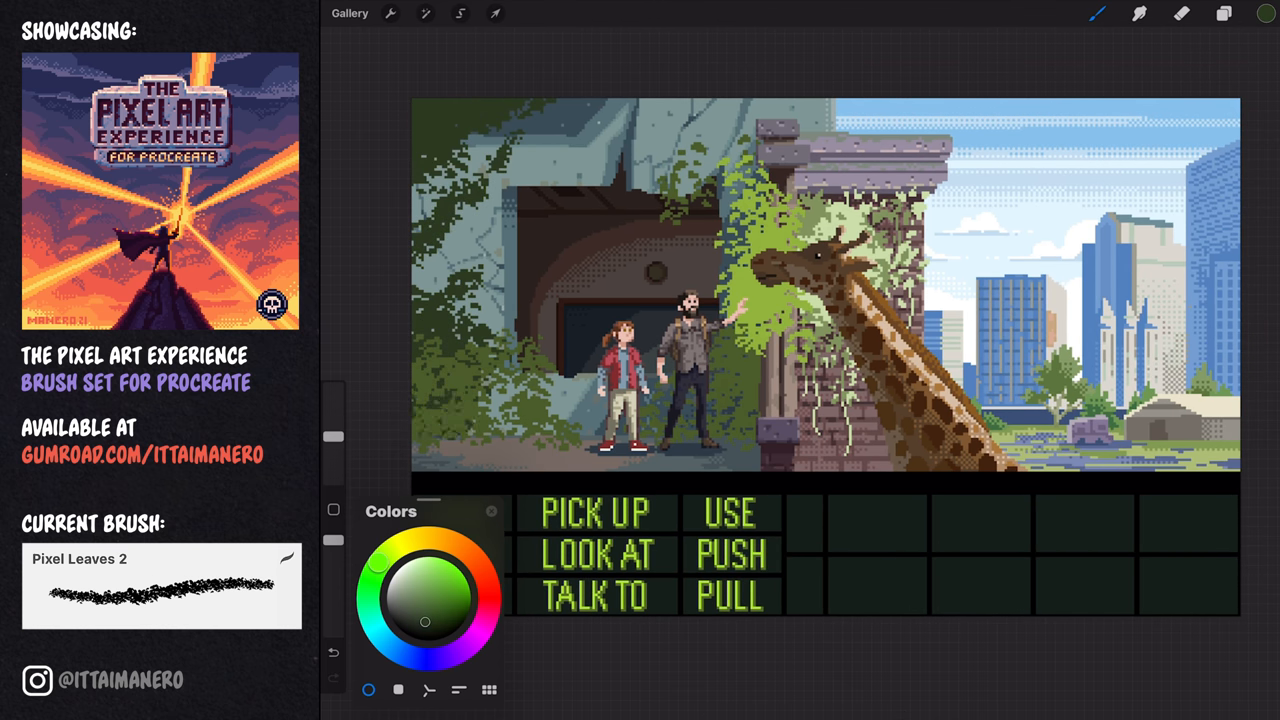
pyautogui.click(1224, 12)
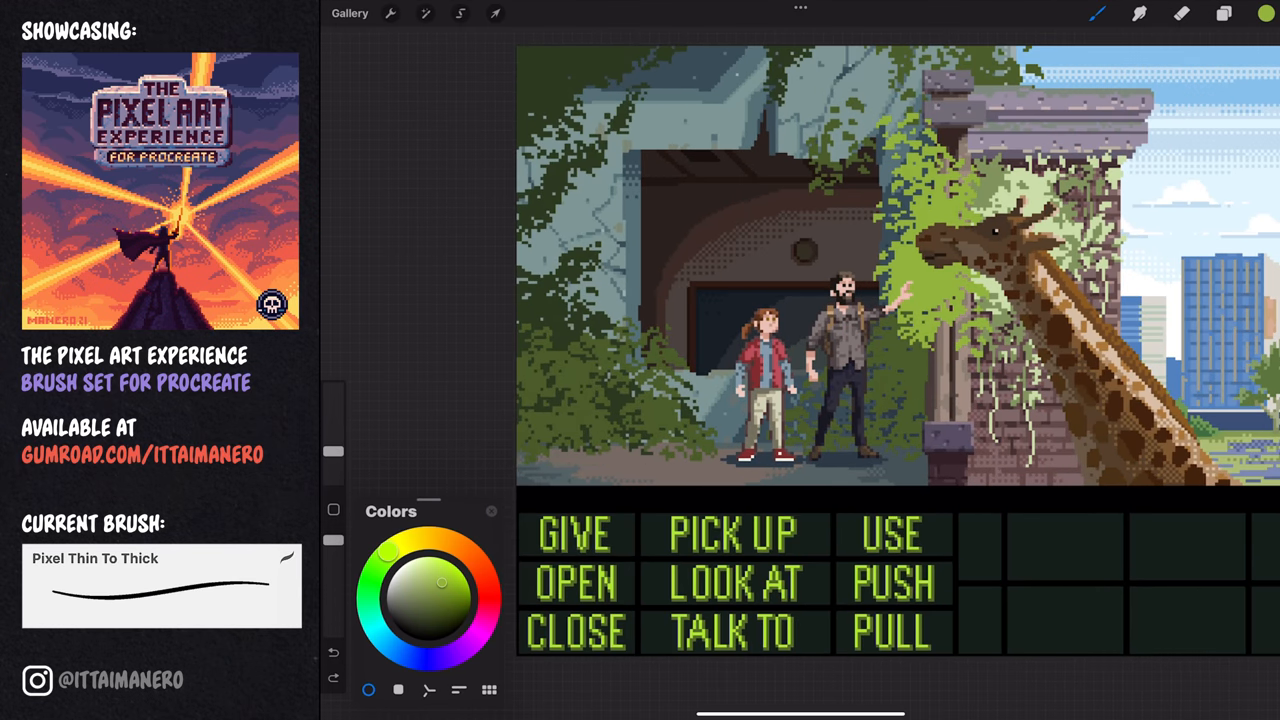
pyautogui.click(1140, 12)
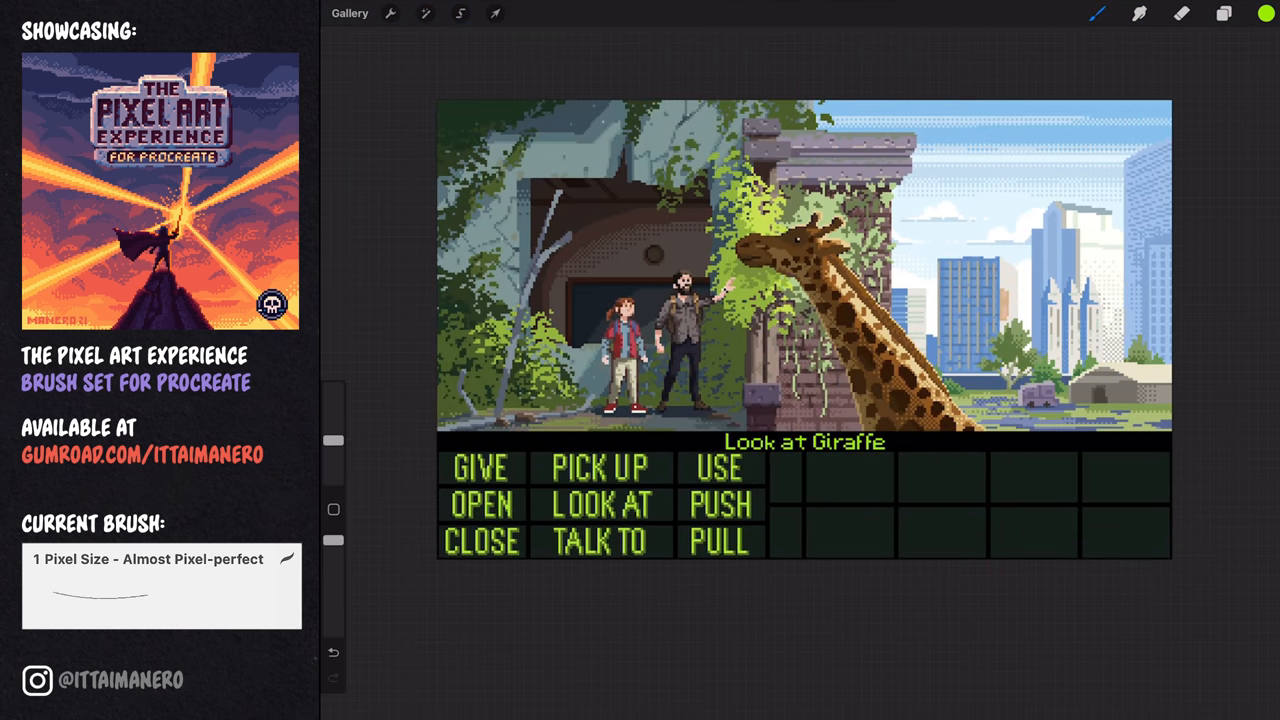
# - Write the 'Look at Giraffe' sentence line above the verb buttons with the 1 Pixel Size brush
pyautogui.click(1224, 12)
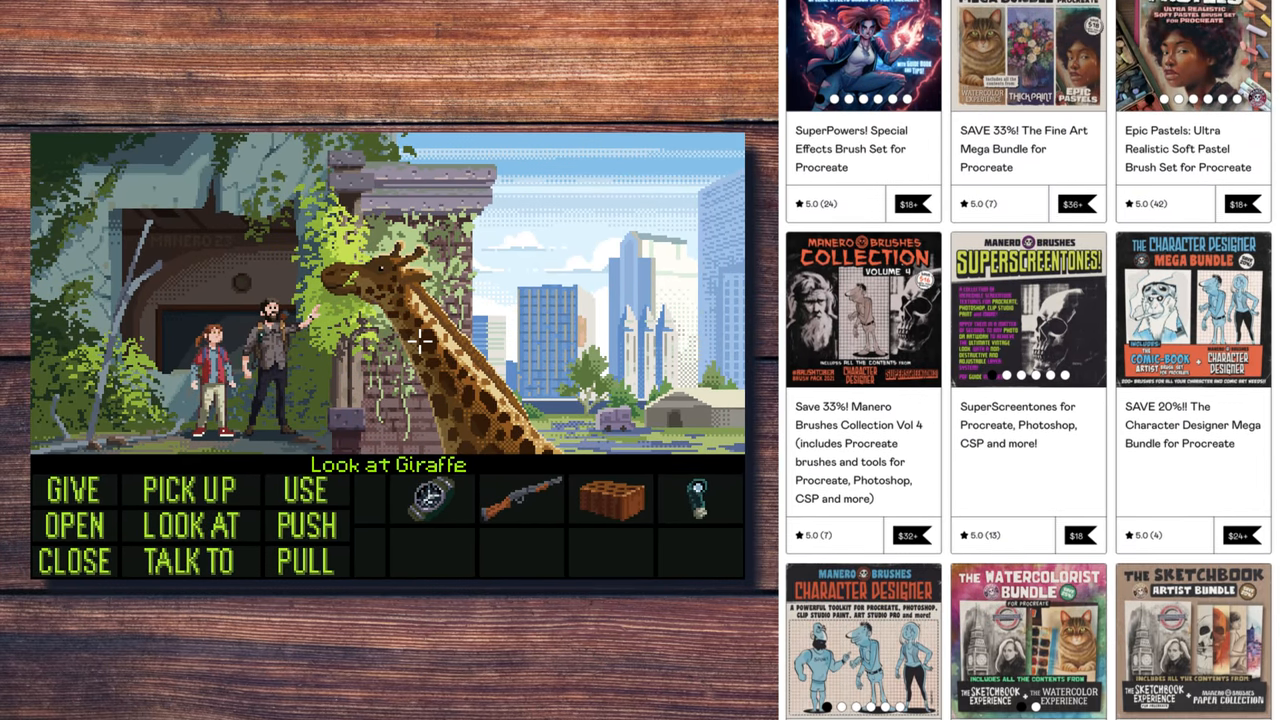
# - Scroll the Gumroad store down to the comic, crosshatching and BRUSHTOBER brush-set listings
pyautogui.scroll(-3)
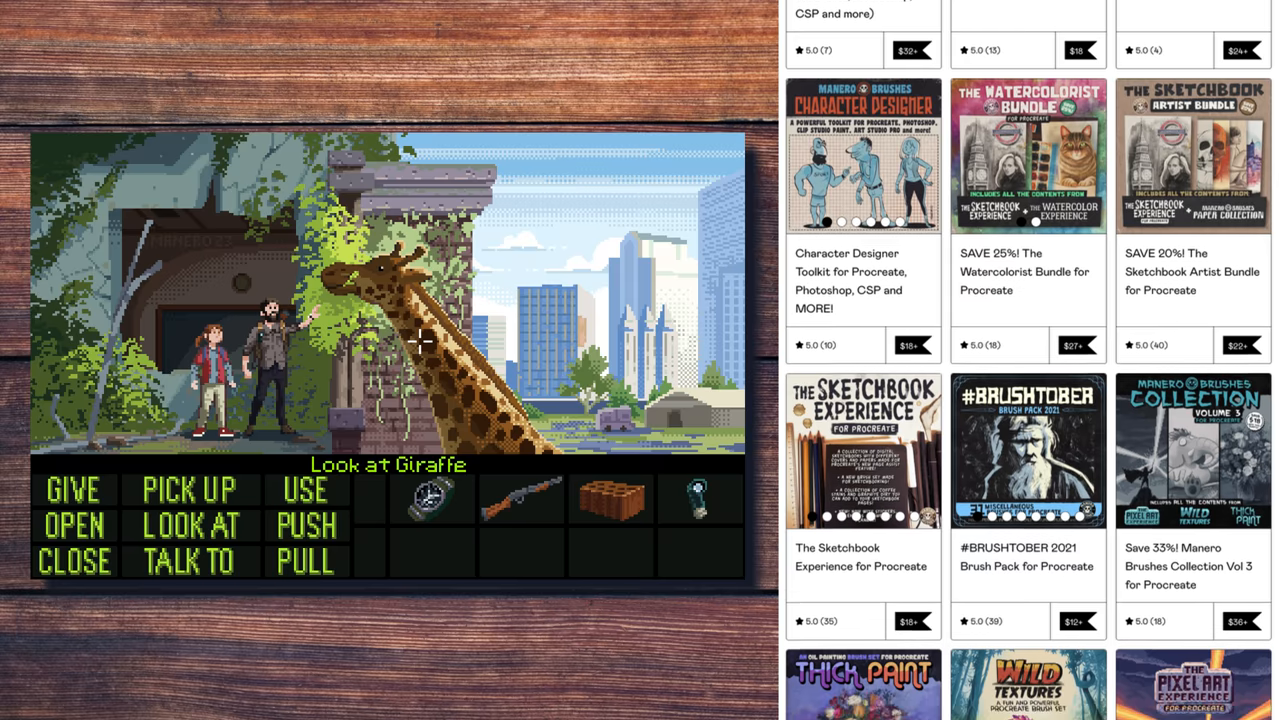
pyautogui.scroll(-3)
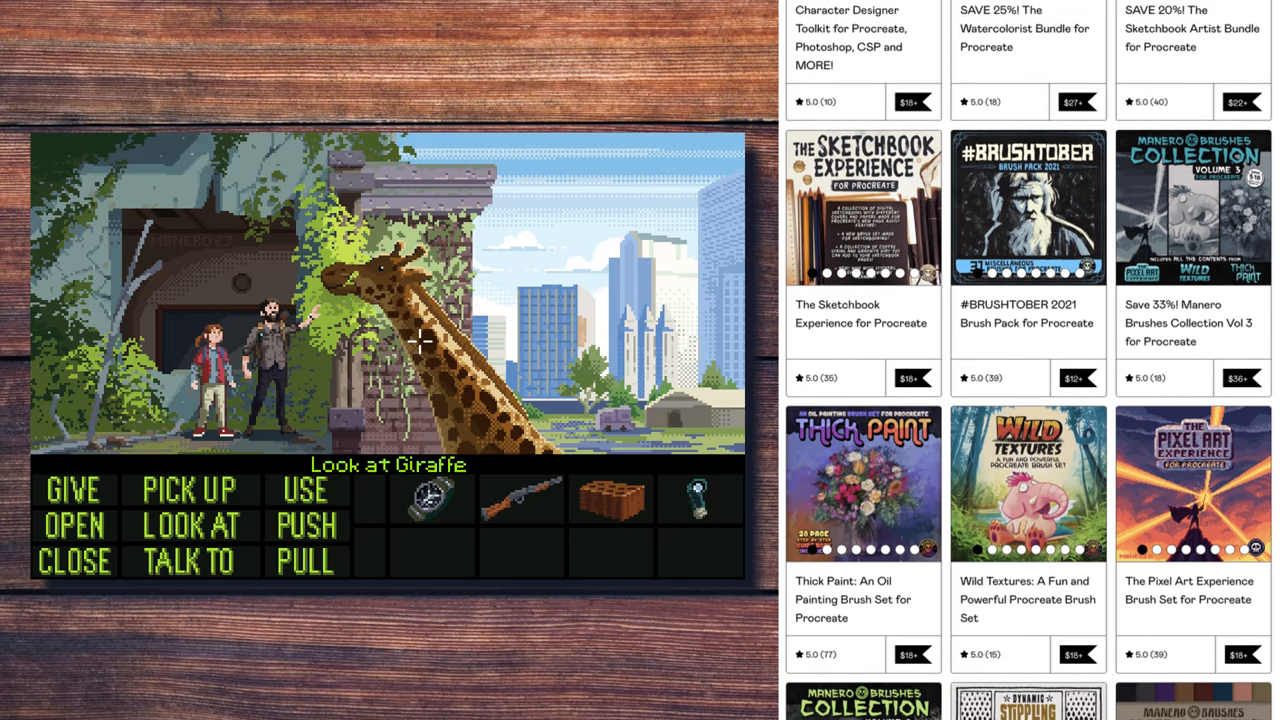
pyautogui.scroll(-3)
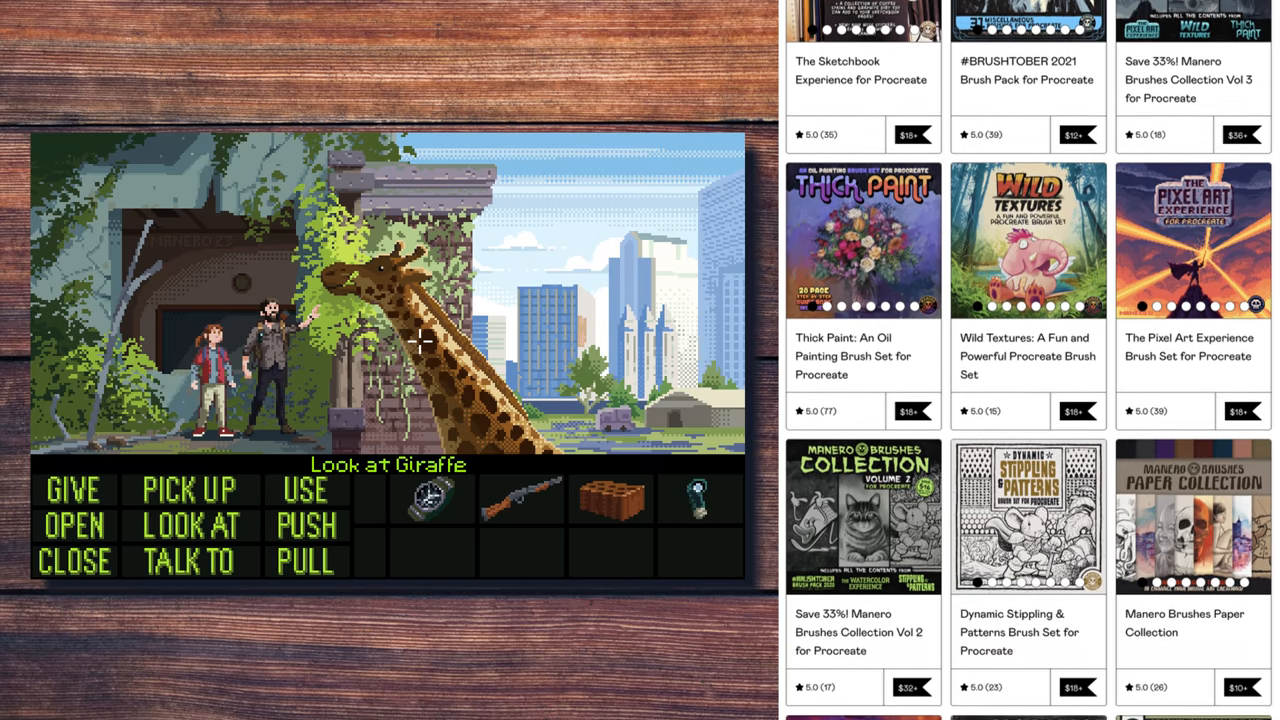
pyautogui.scroll(-3)
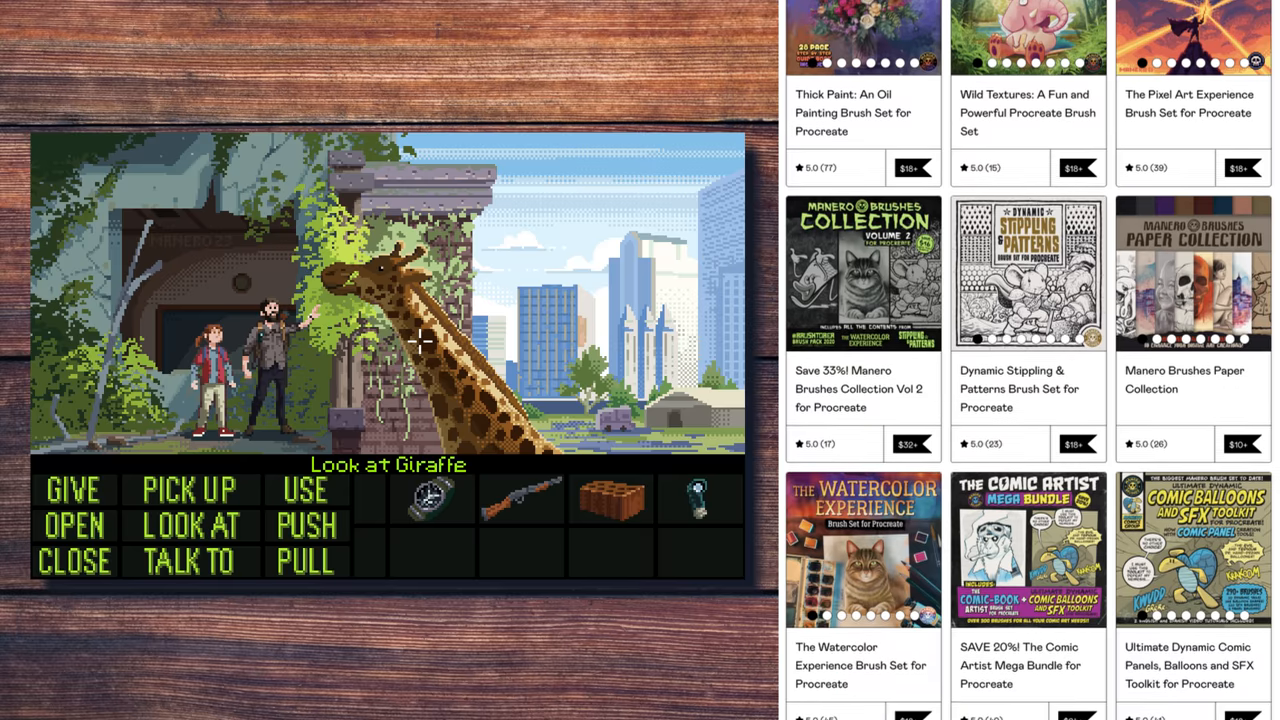
pyautogui.scroll(-3)
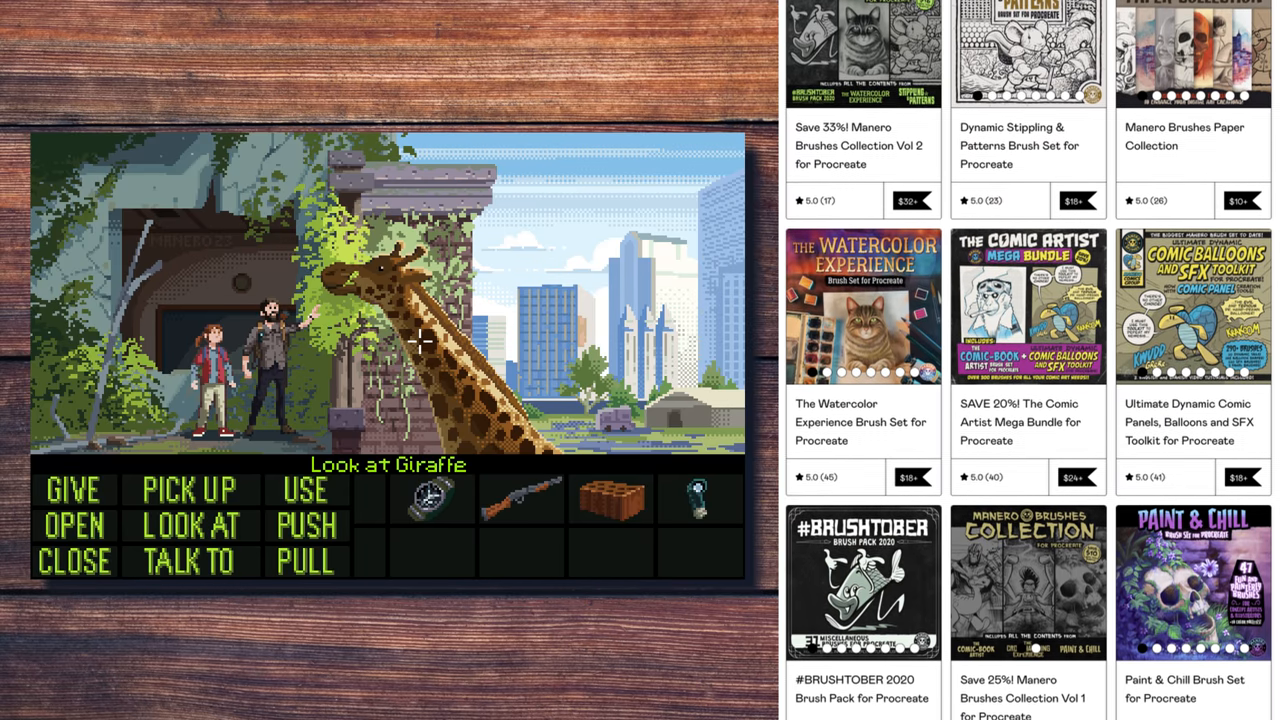
pyautogui.scroll(-3)
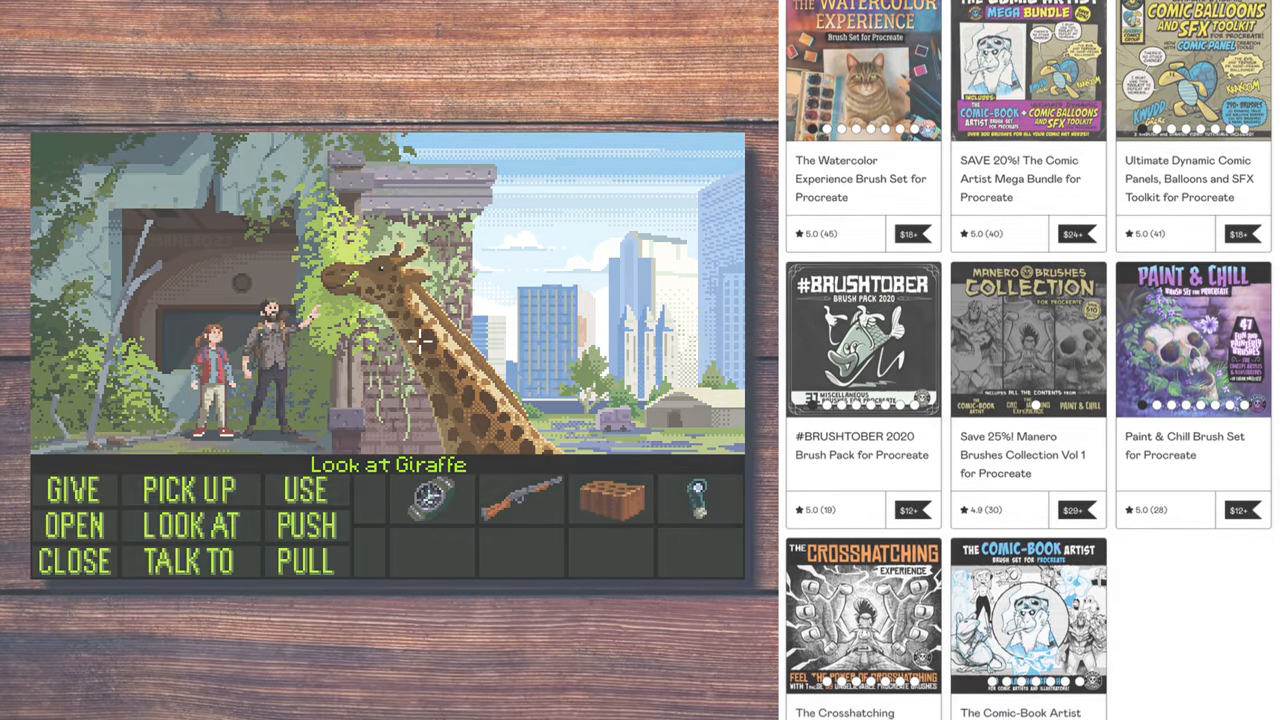